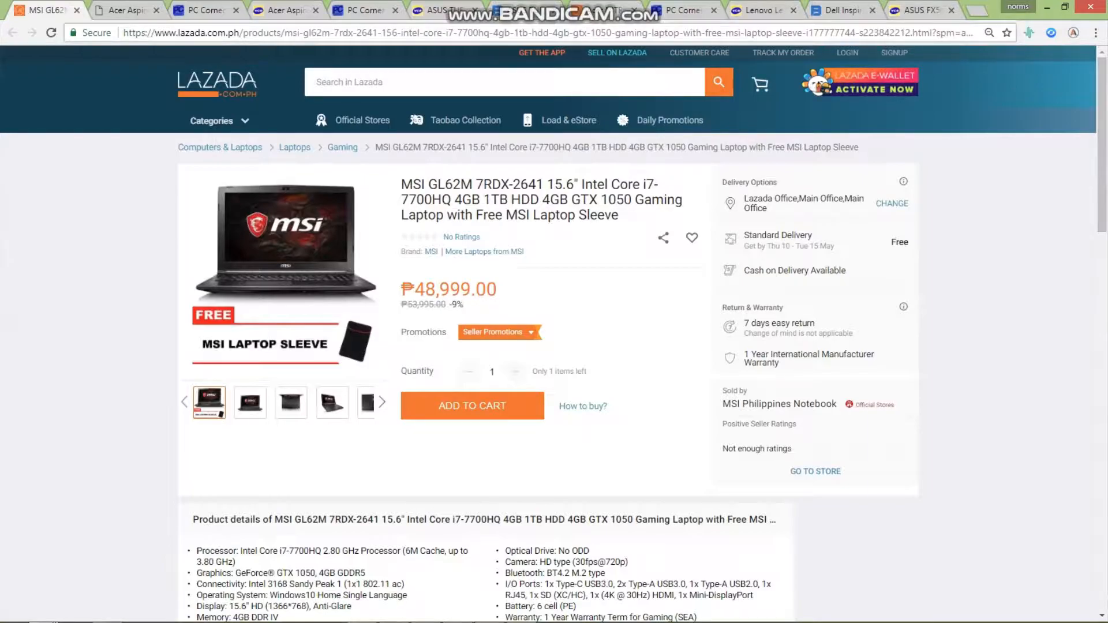
# Scroll down the Lazada MSI GL62M 7RDX-2641 listing priced at ₱48,999.
pyautogui.scroll(-3)
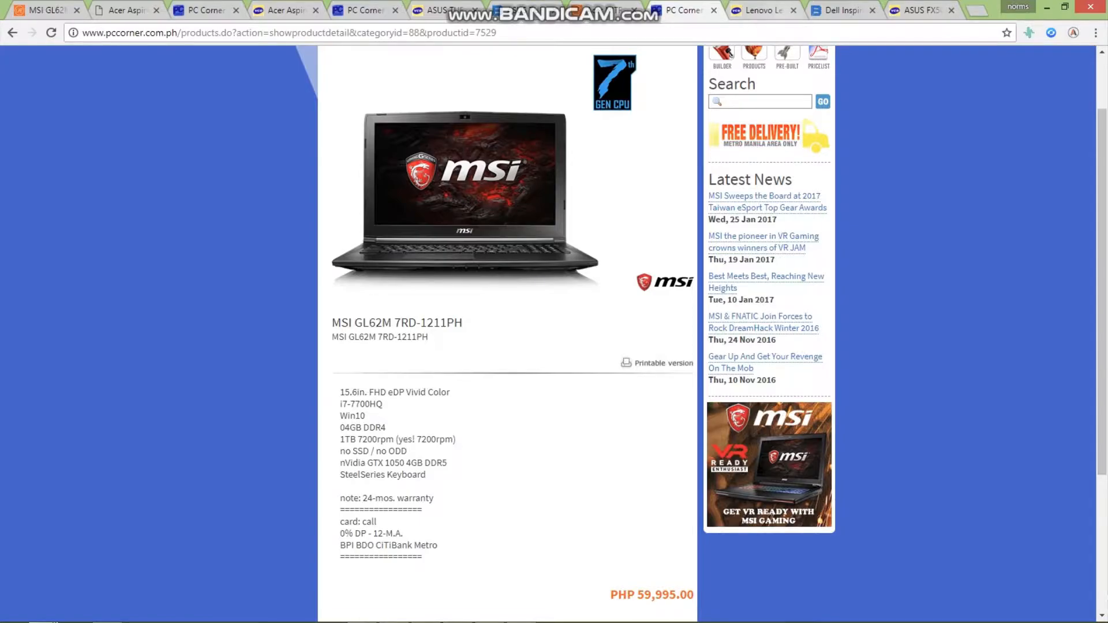
# Switch to Asianic's Acer Aspire VX15 VX5-591G-51DL listing priced at ₱51,990.
pyautogui.click(763, 10)
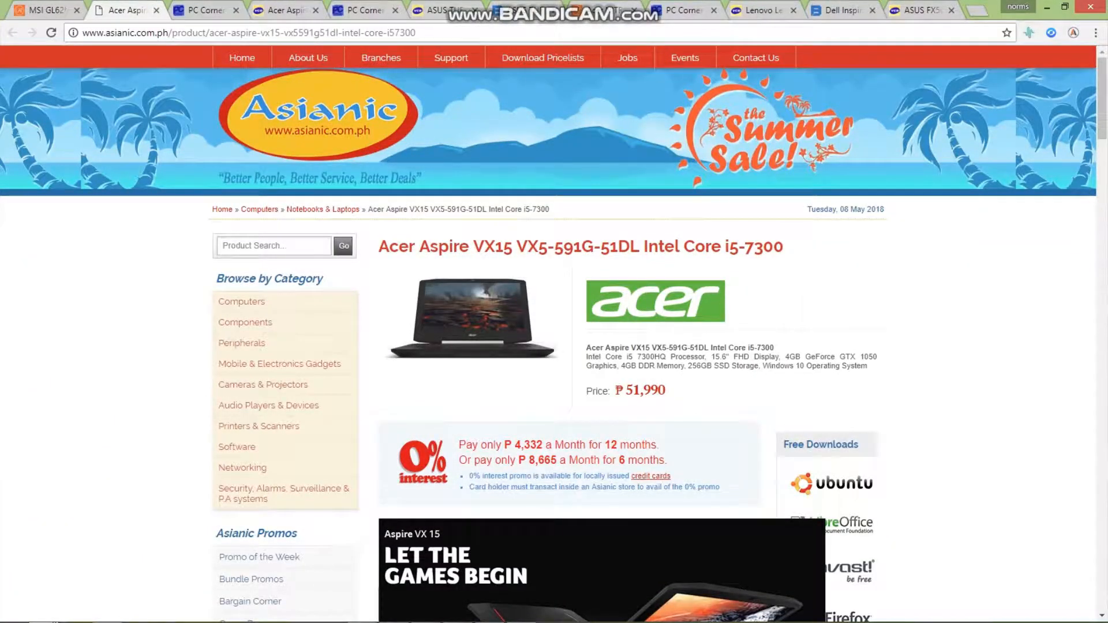
# Scroll the Acer Aspire VX15 page past the banner to its processing and graphics feature images.
pyautogui.scroll(-3)
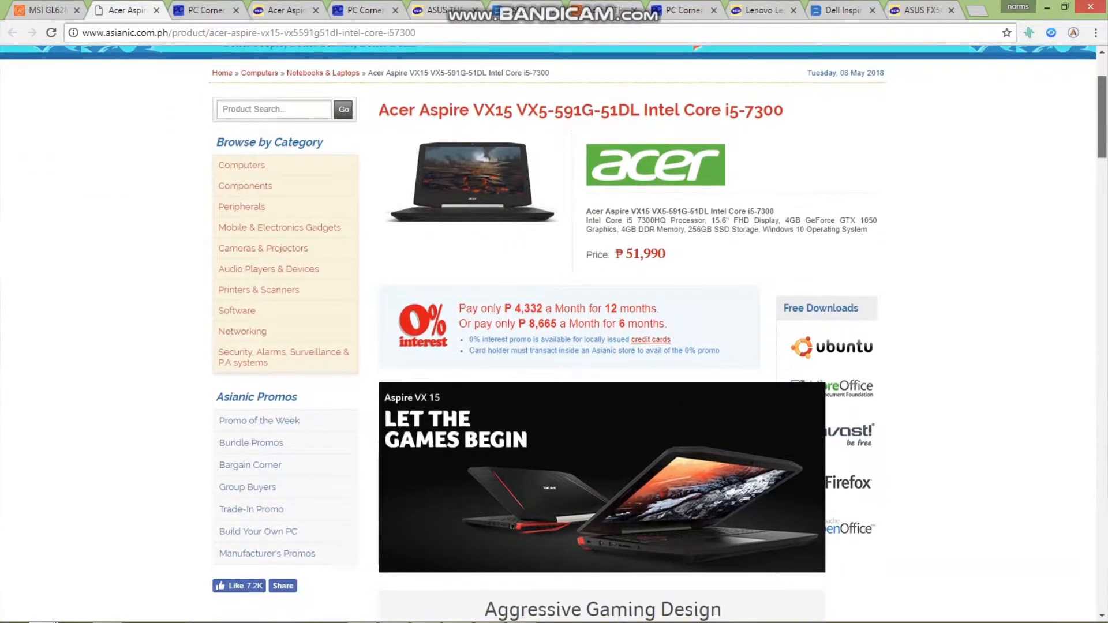
pyautogui.scroll(-3)
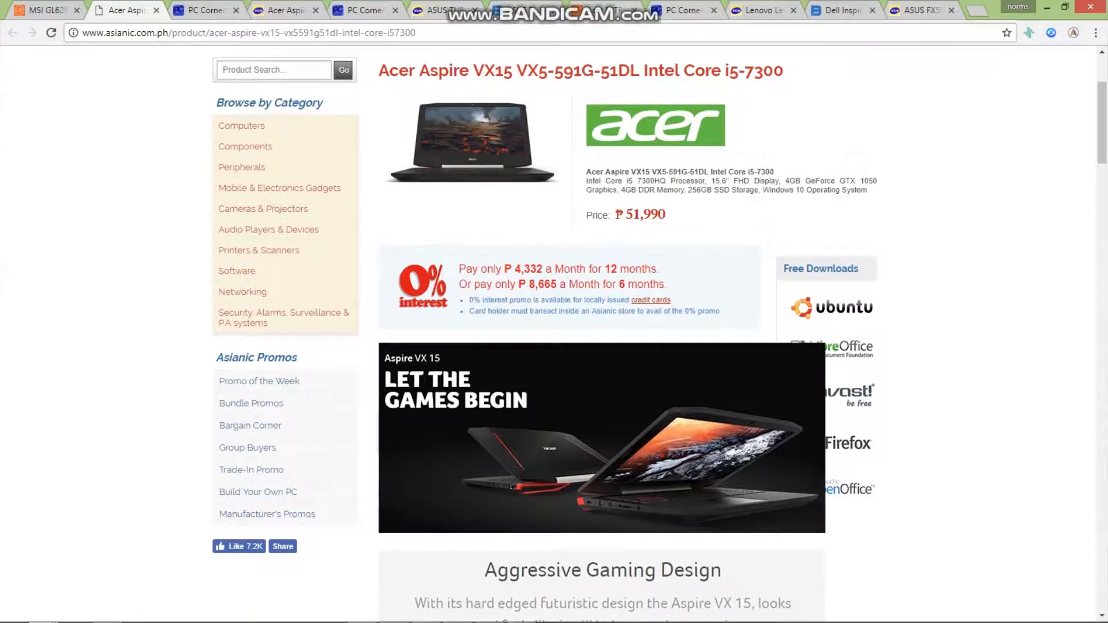
pyautogui.scroll(-3)
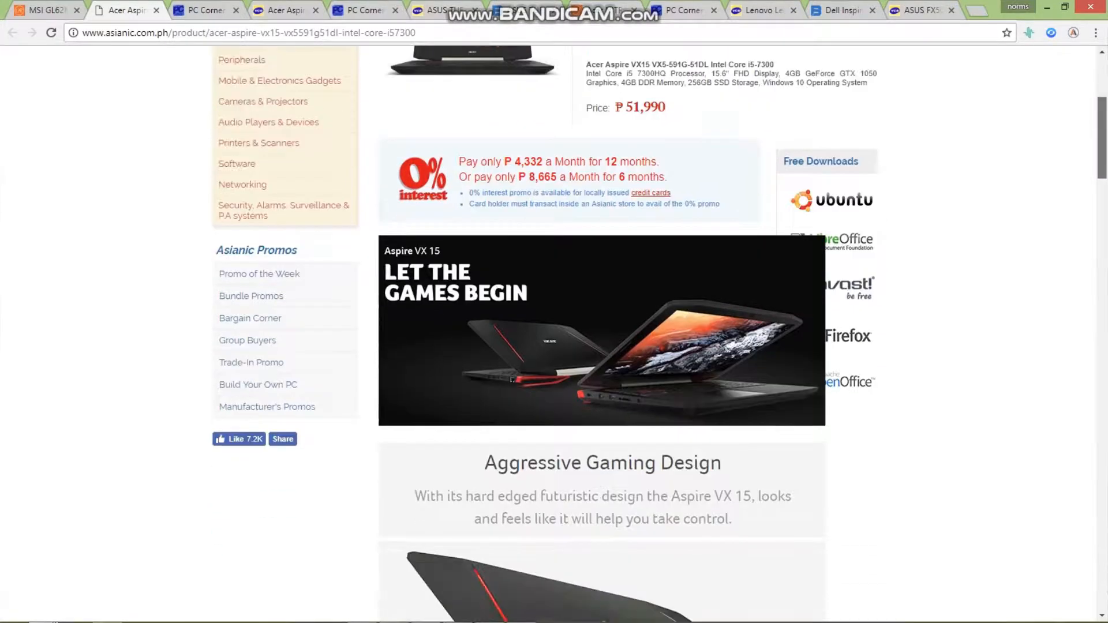
pyautogui.scroll(-3)
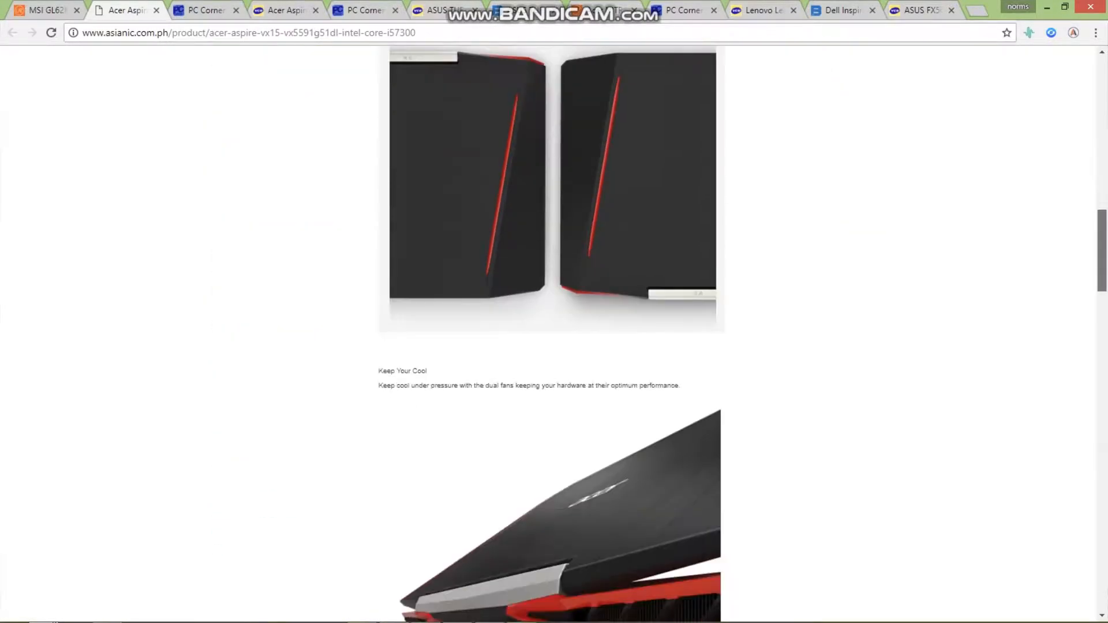
pyautogui.scroll(-3)
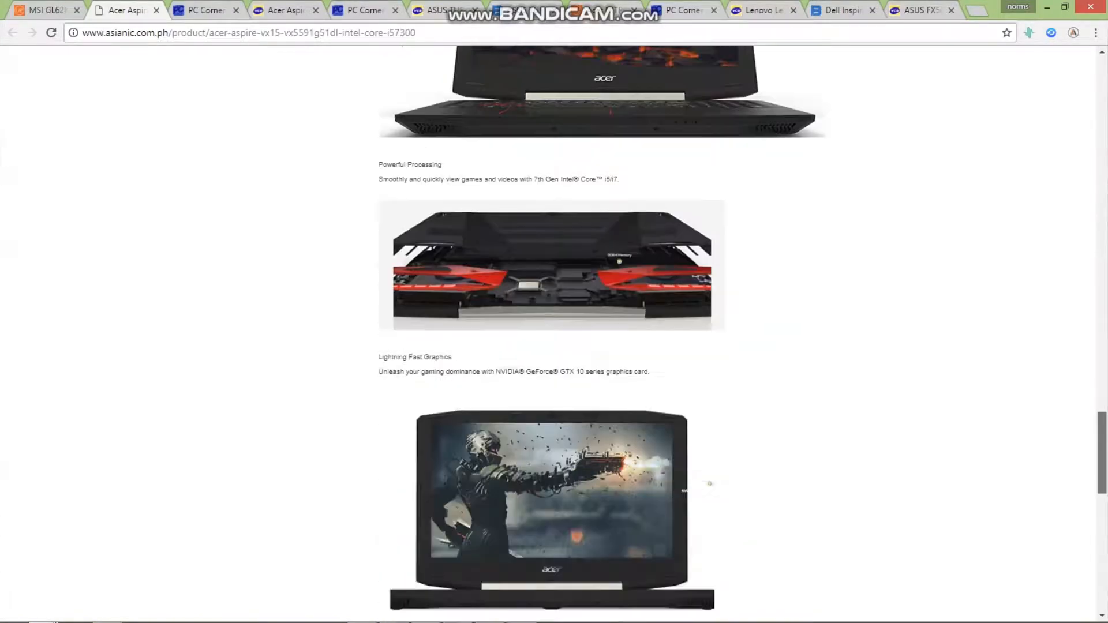
pyautogui.scroll(-3)
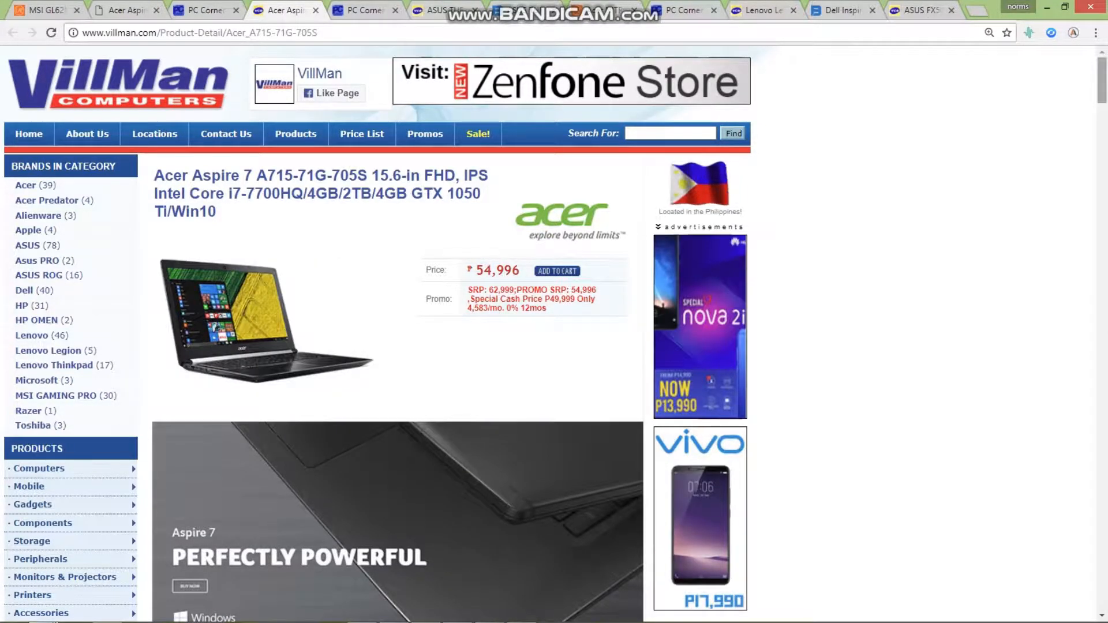
# Scroll down the VillMan Acer Aspire 7 A715-71G-705S listing at ₱54,996 to its promo details.
pyautogui.scroll(-3)
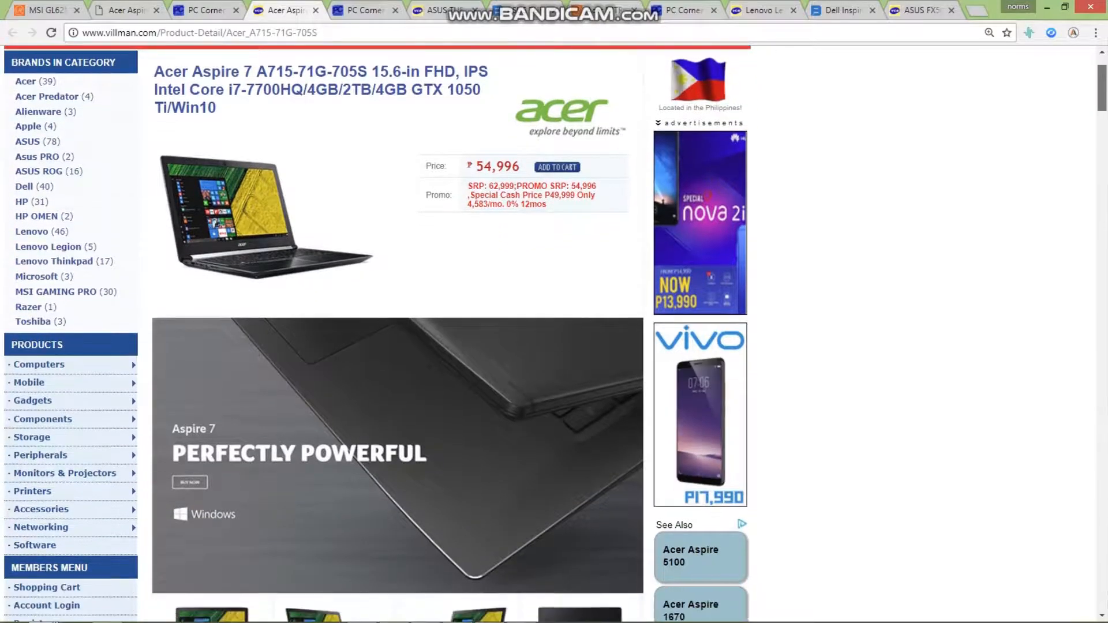
pyautogui.scroll(-3)
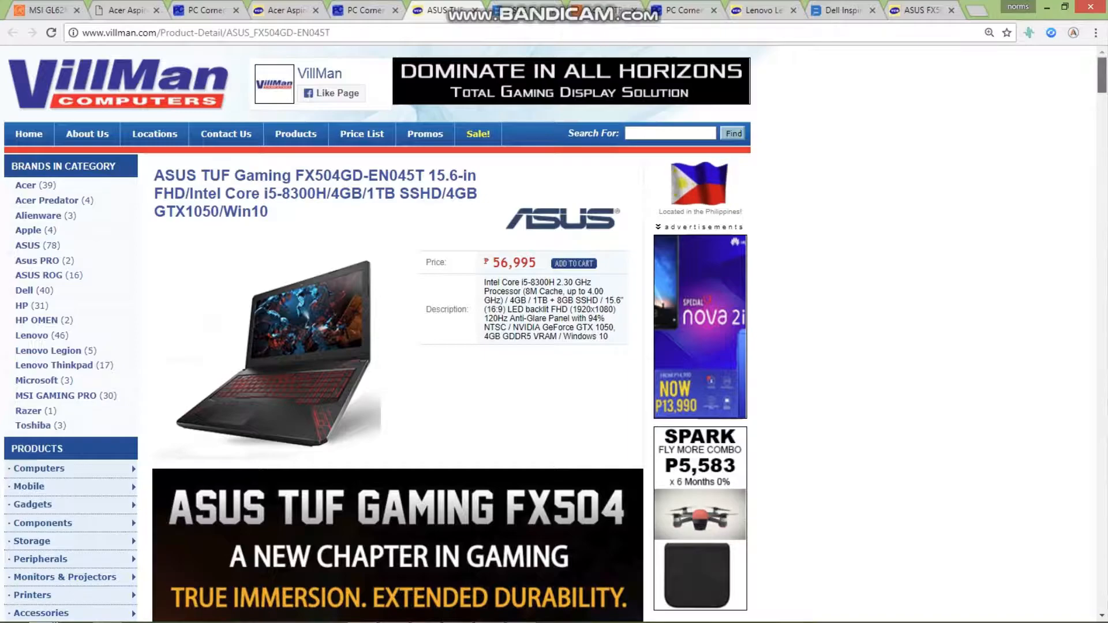
# Scroll down the VillMan ASUS TUF Gaming FX504GD-EN045T listing priced at ₱56,995.
pyautogui.scroll(-3)
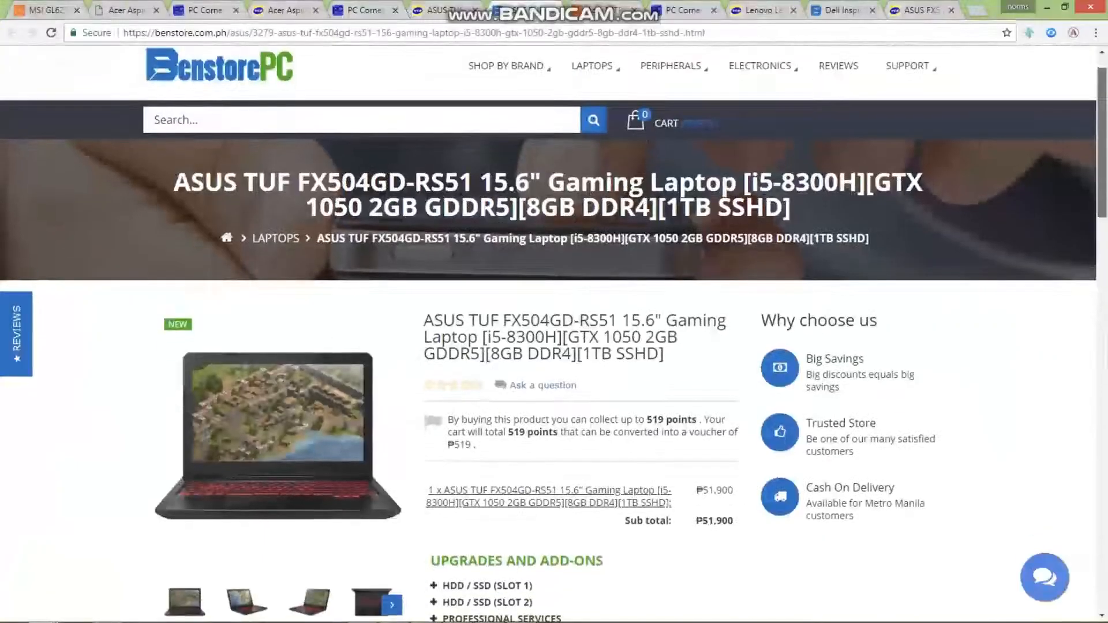
# Scroll the Benstore ASUS TUF FX504GD-RS51 page to its ₱51,900 price and ₱2,000 discount.
pyautogui.scroll(-3)
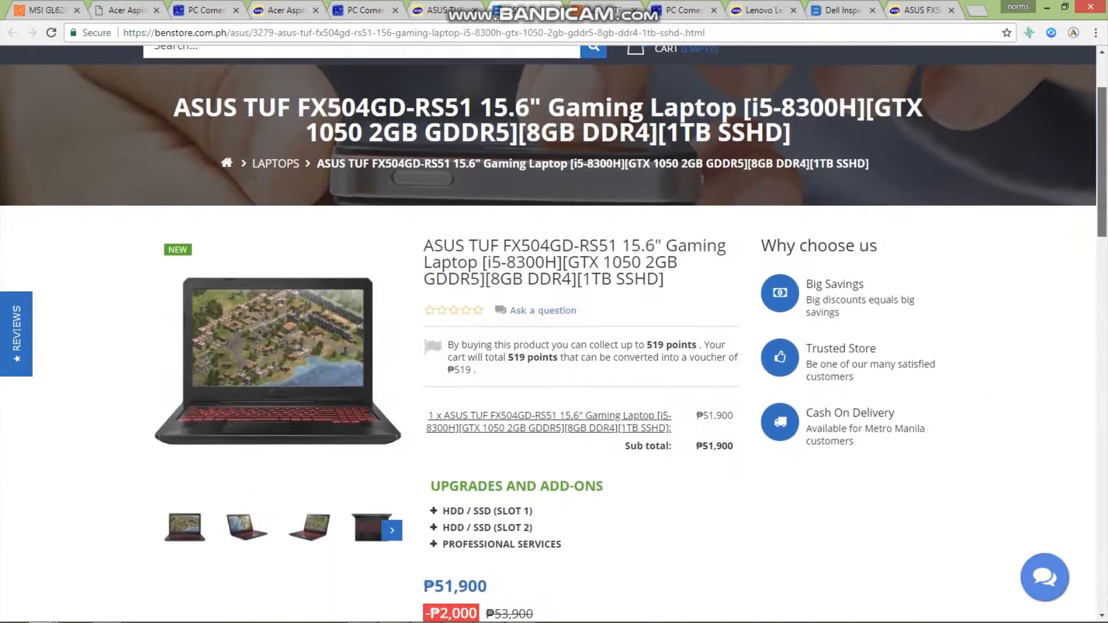
pyautogui.scroll(-3)
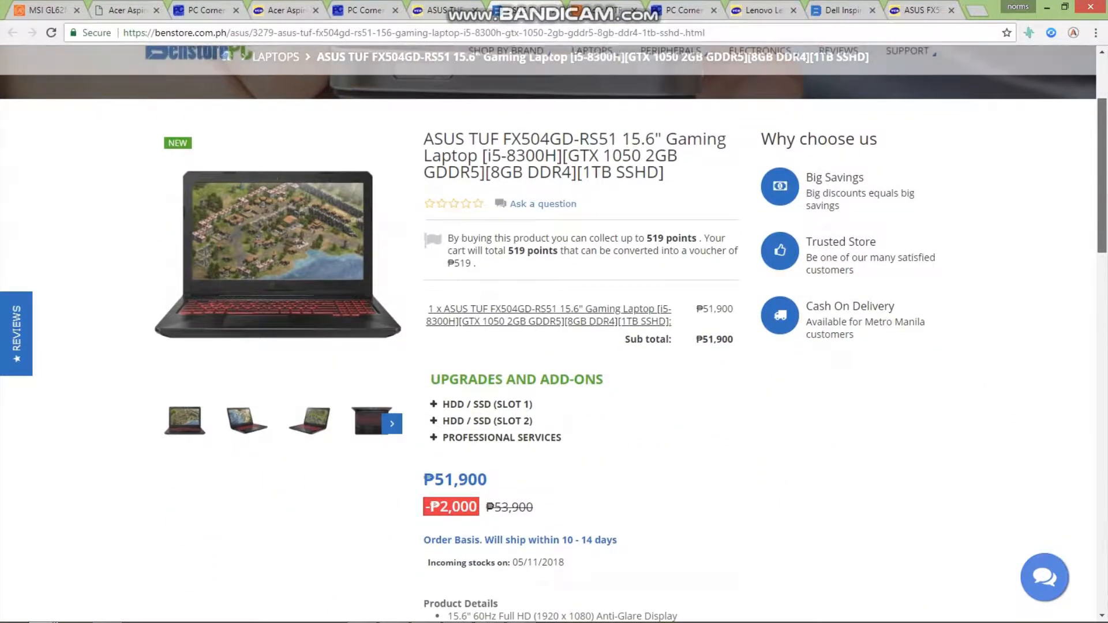
pyautogui.scroll(-3)
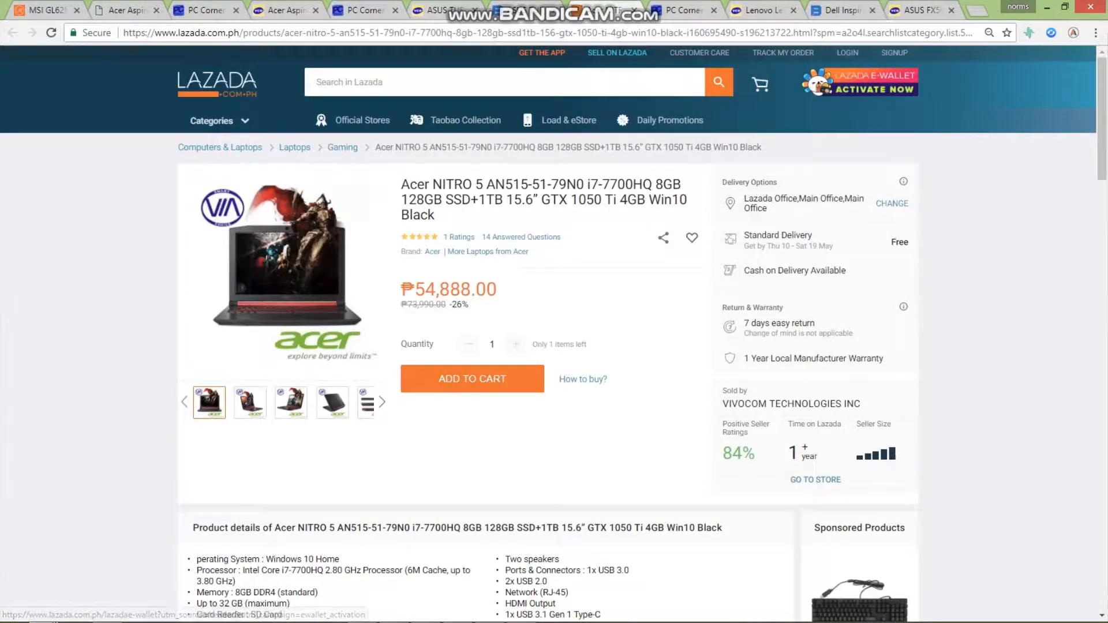
# Scroll the Lazada Acer Nitro 5 AN515-51-79N0 listing at ₱54,888 down to Product details.
pyautogui.scroll(-3)
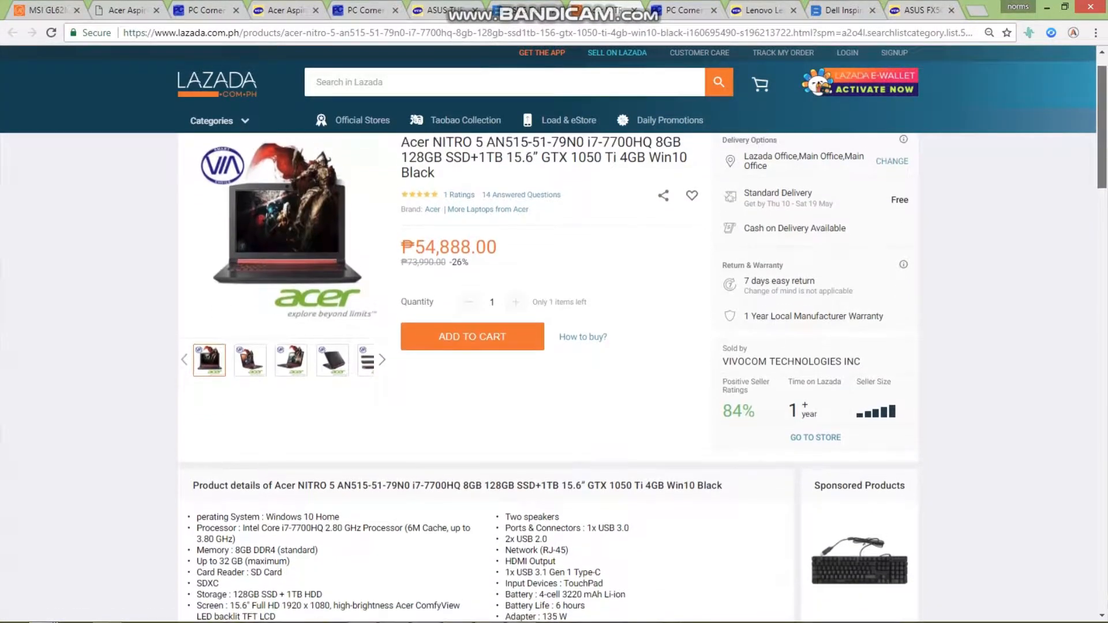
pyautogui.scroll(-3)
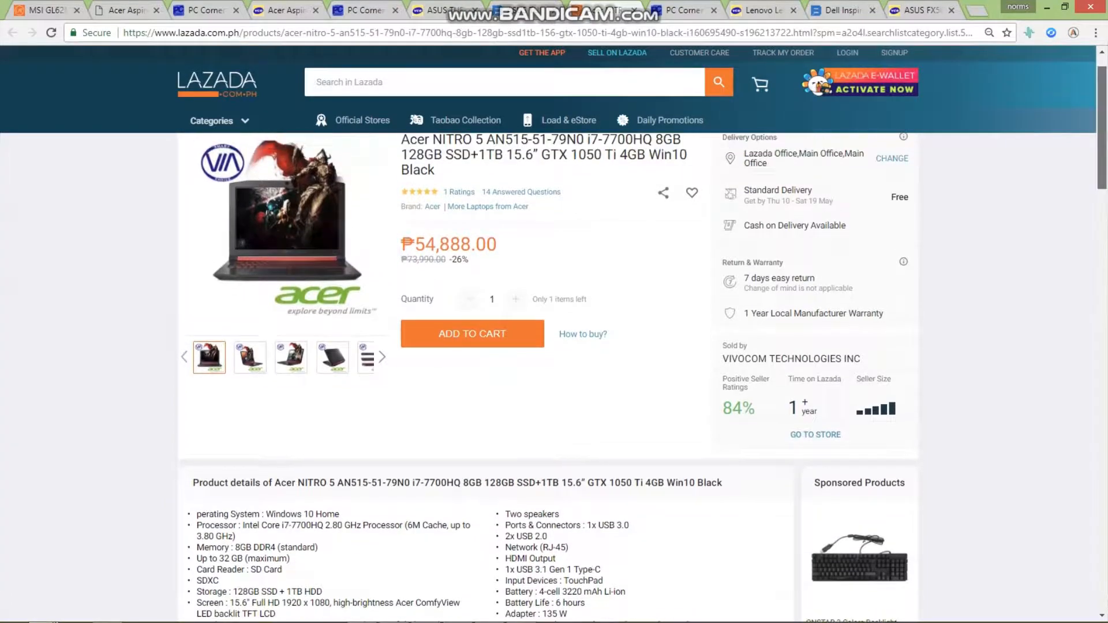
pyautogui.scroll(-3)
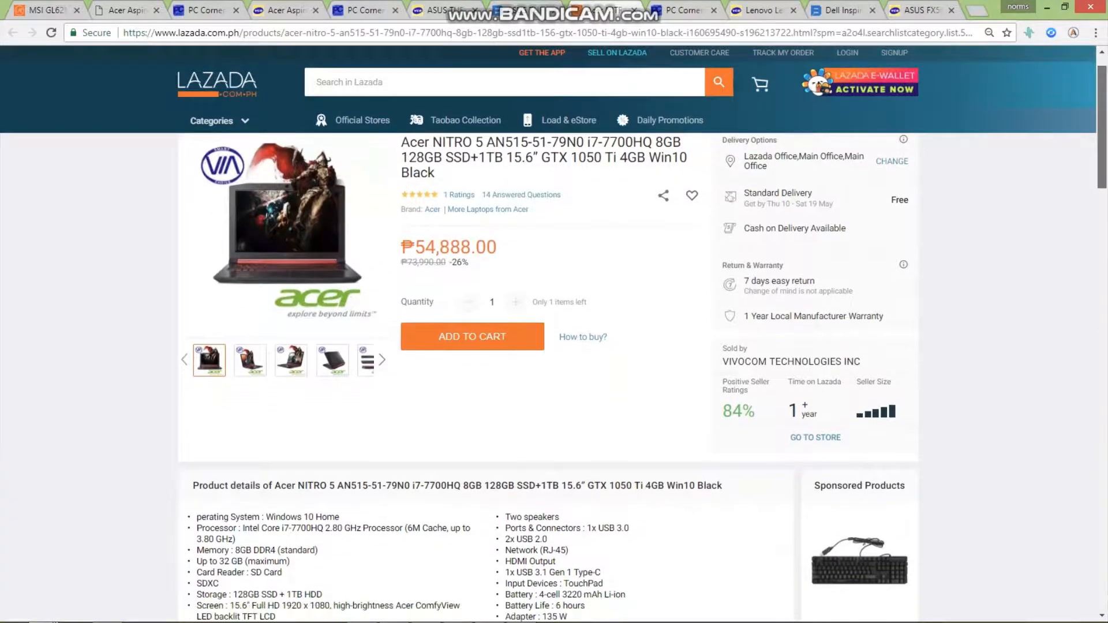
pyautogui.scroll(-3)
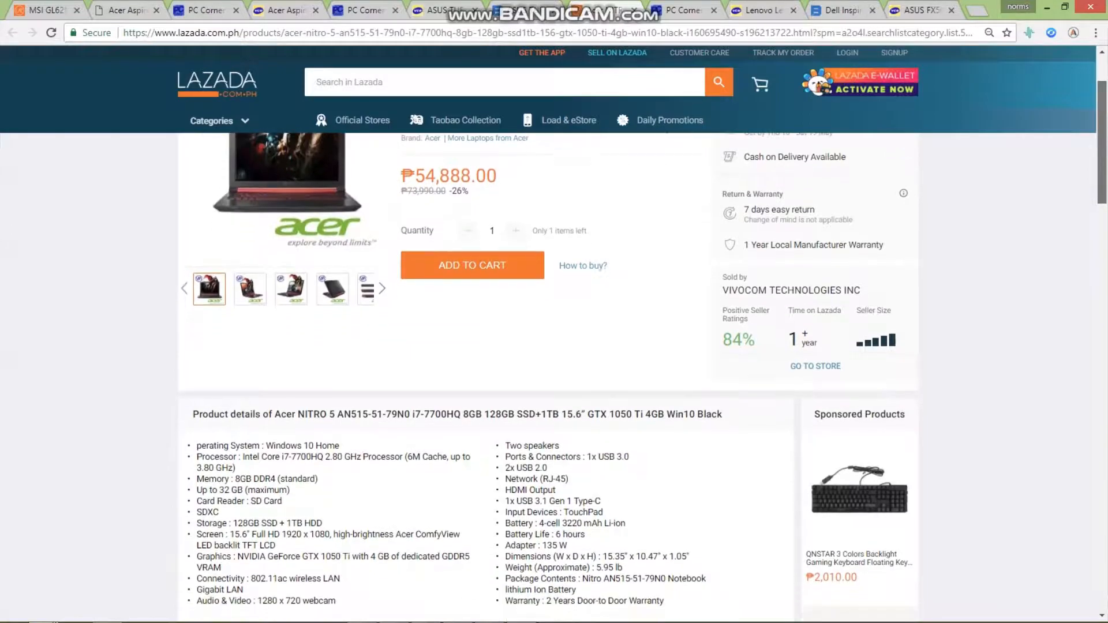
pyautogui.scroll(-3)
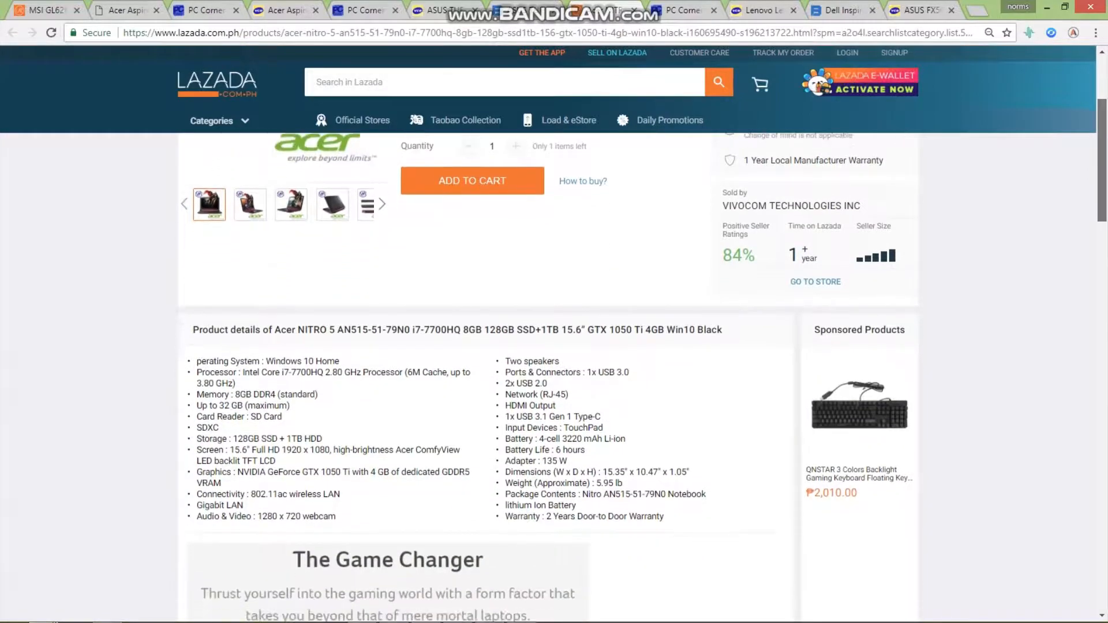
pyautogui.scroll(-3)
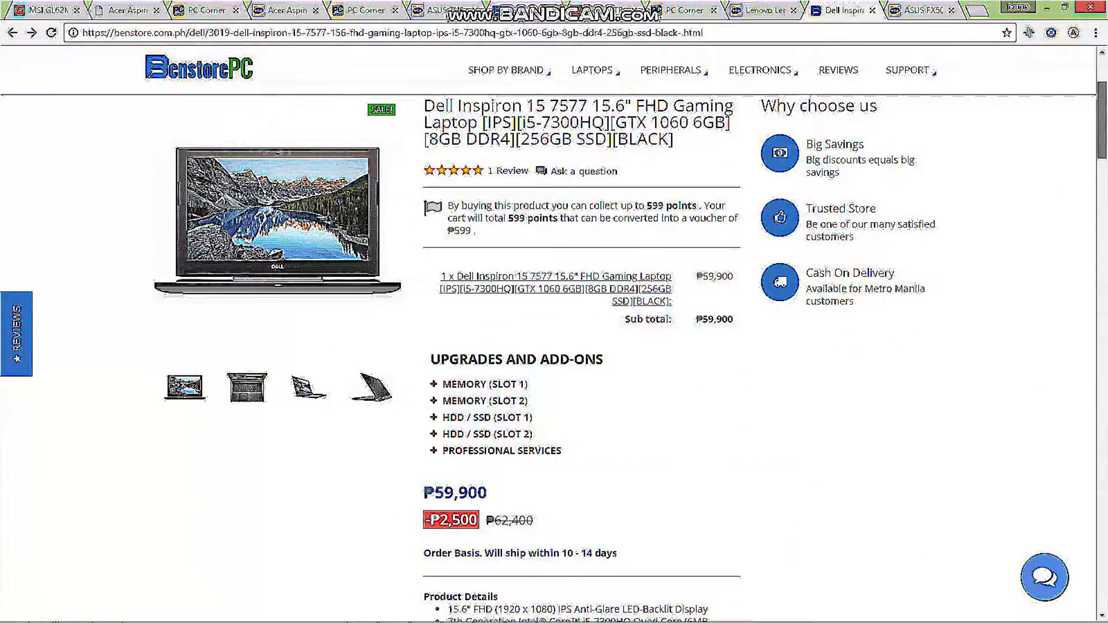
# Scroll down the Benstore Dell Inspiron 15 7577 listing at ₱59,900 with ₱2,500 off.
pyautogui.scroll(-3)
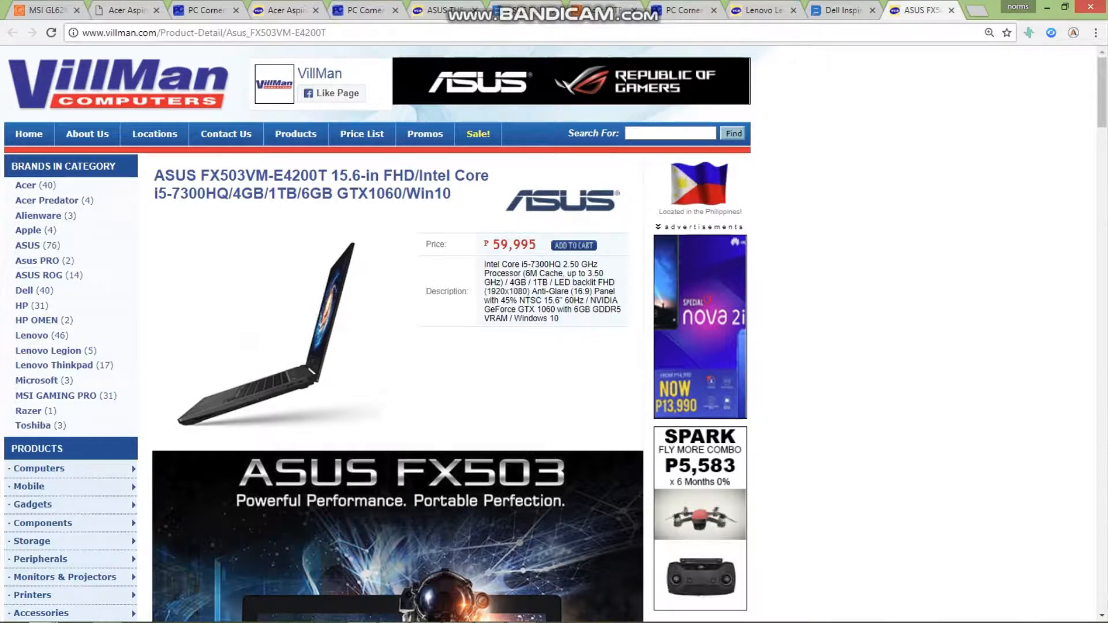
# Scroll the VillMan ASUS FX503VM-E4200T page past its ₱59,995 price to the FX503 promo banner.
pyautogui.scroll(-3)
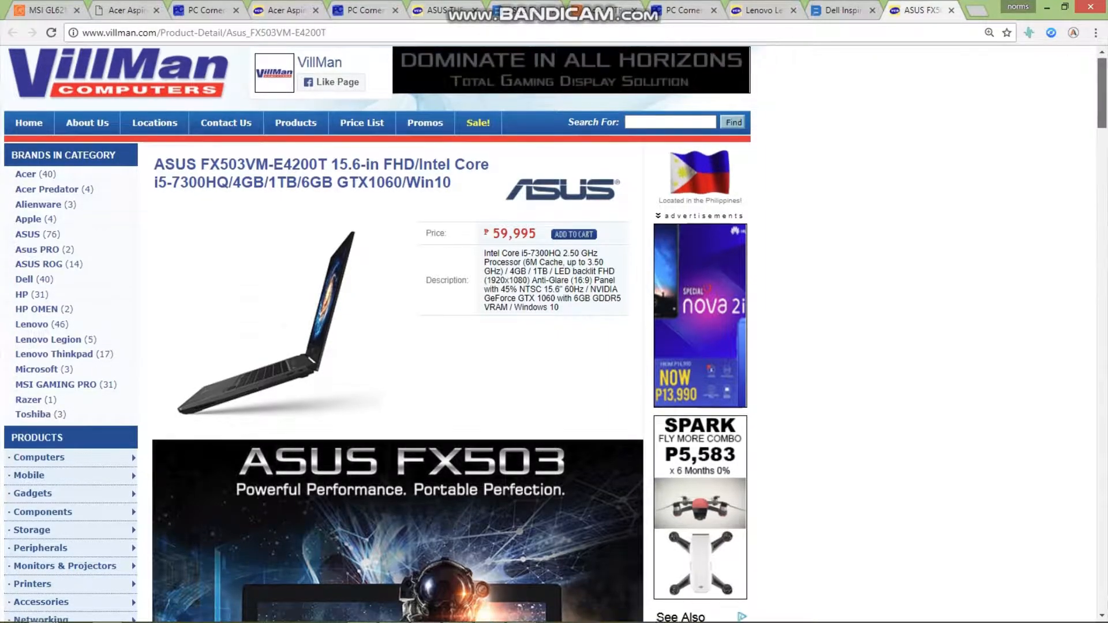
pyautogui.scroll(-3)
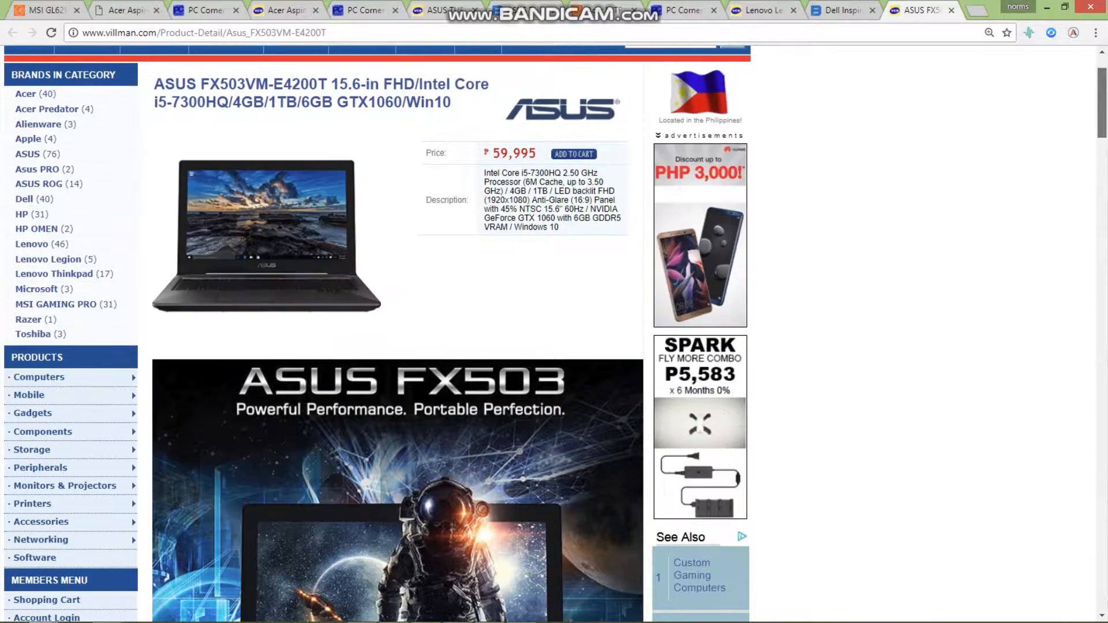
pyautogui.scroll(-3)
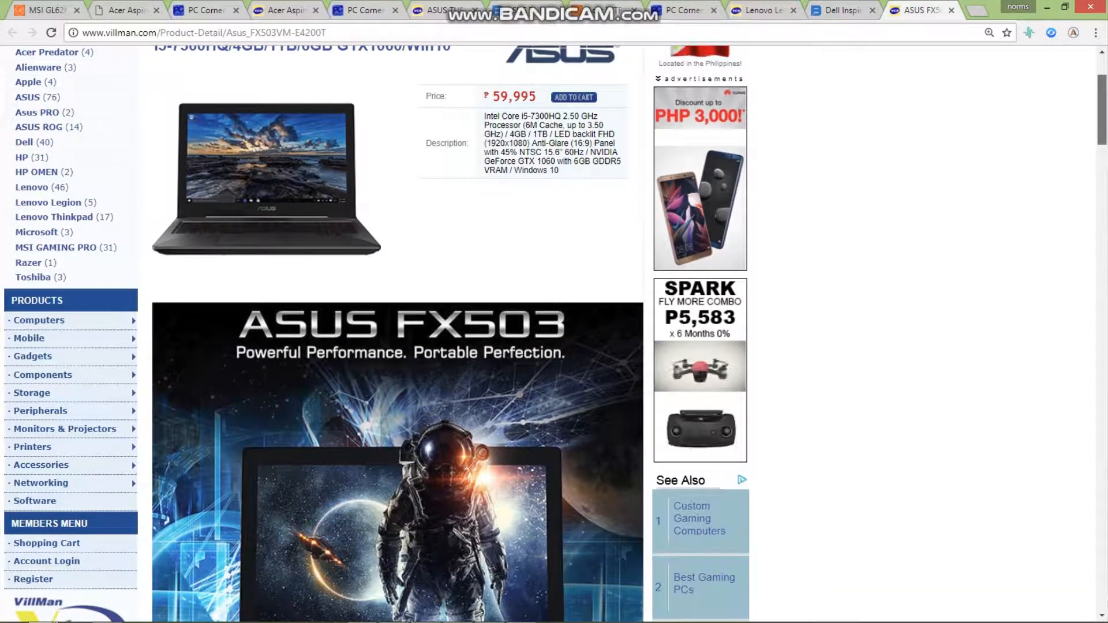